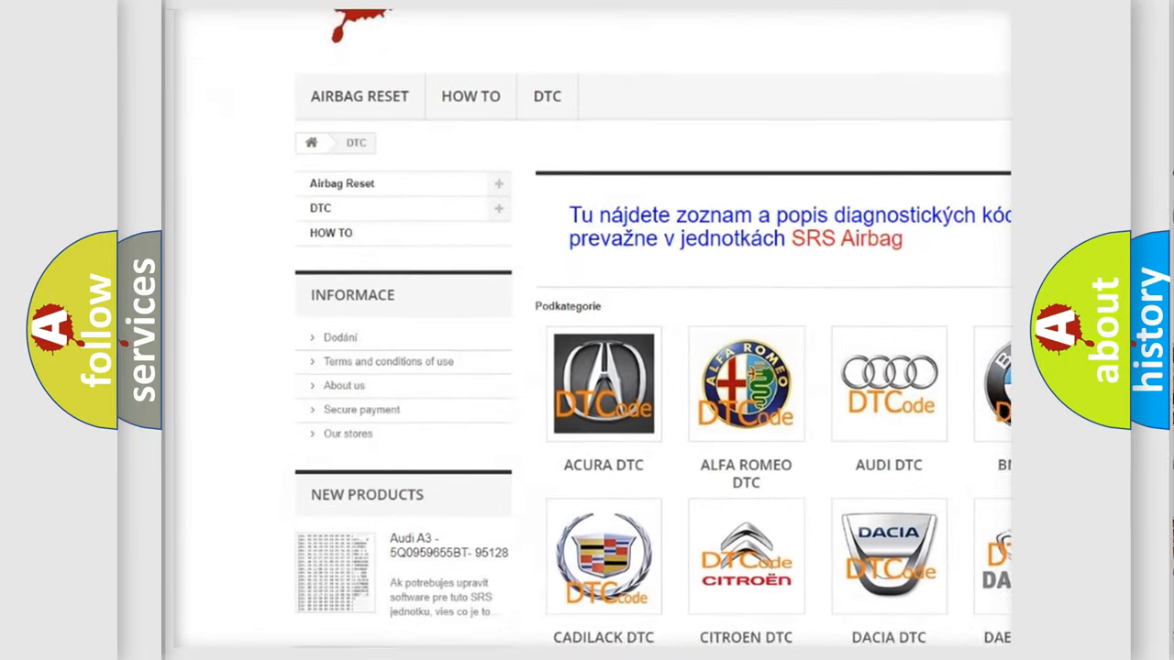
scroll(down, 3)
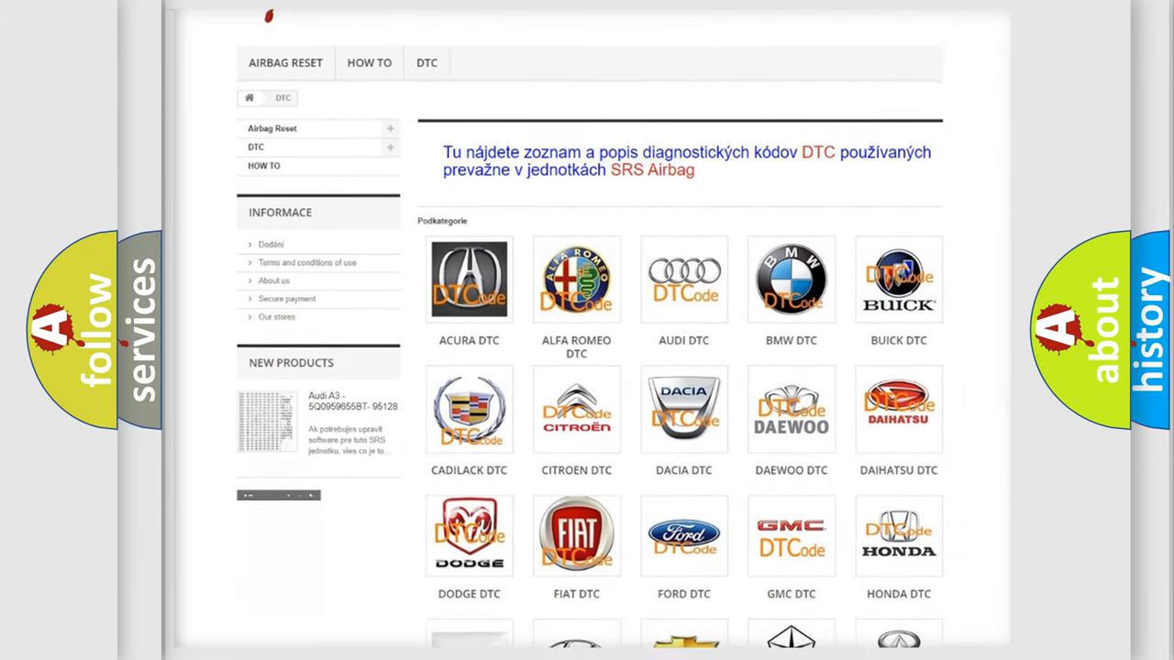
scroll(down, 3)
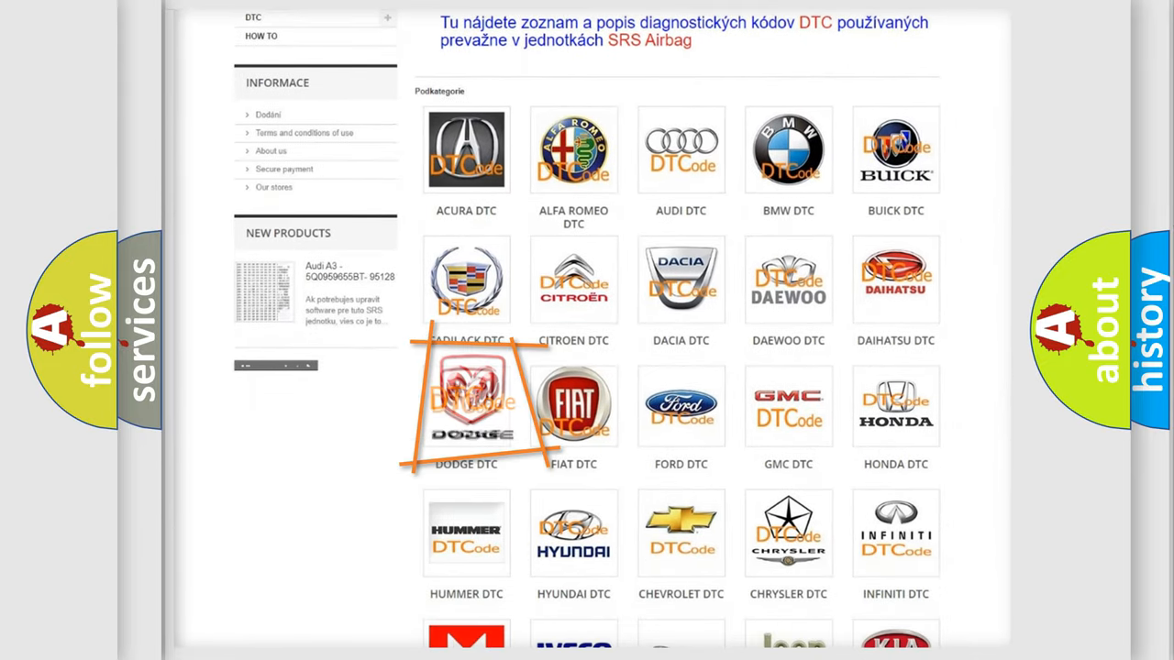